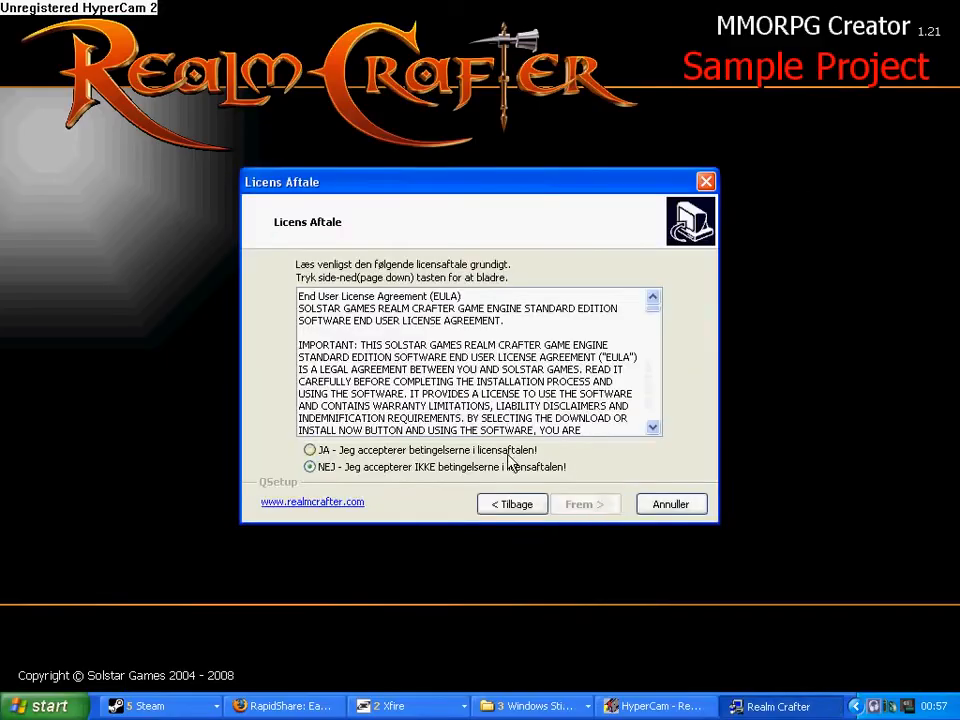
Accept the license and finish installing Realm Crafter into the Realm Crafter Start menu folder
click(585, 503)
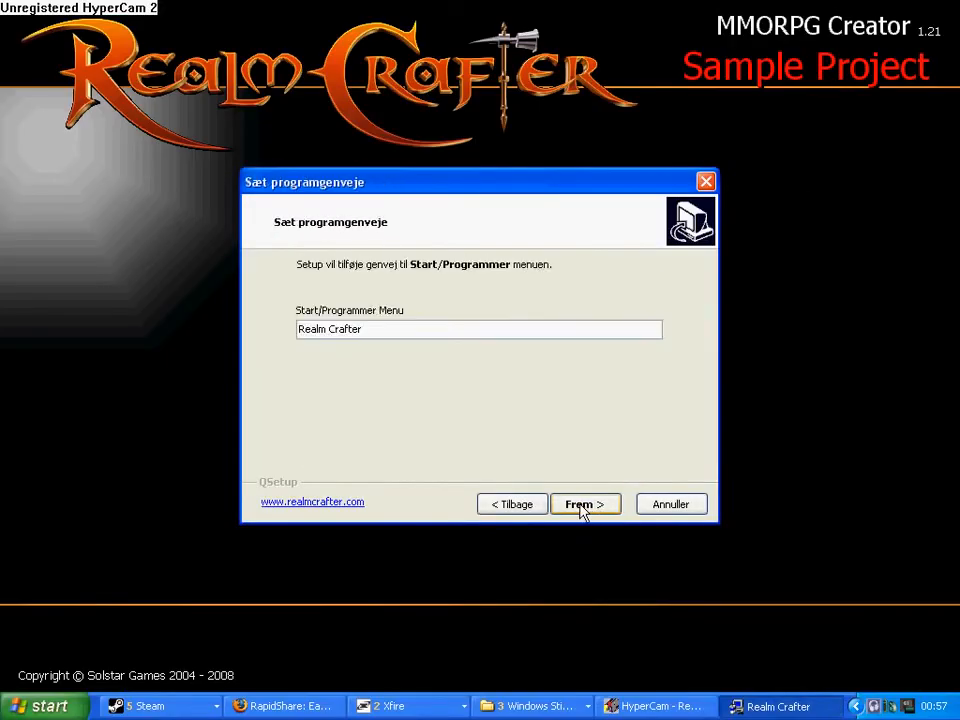
click(584, 503)
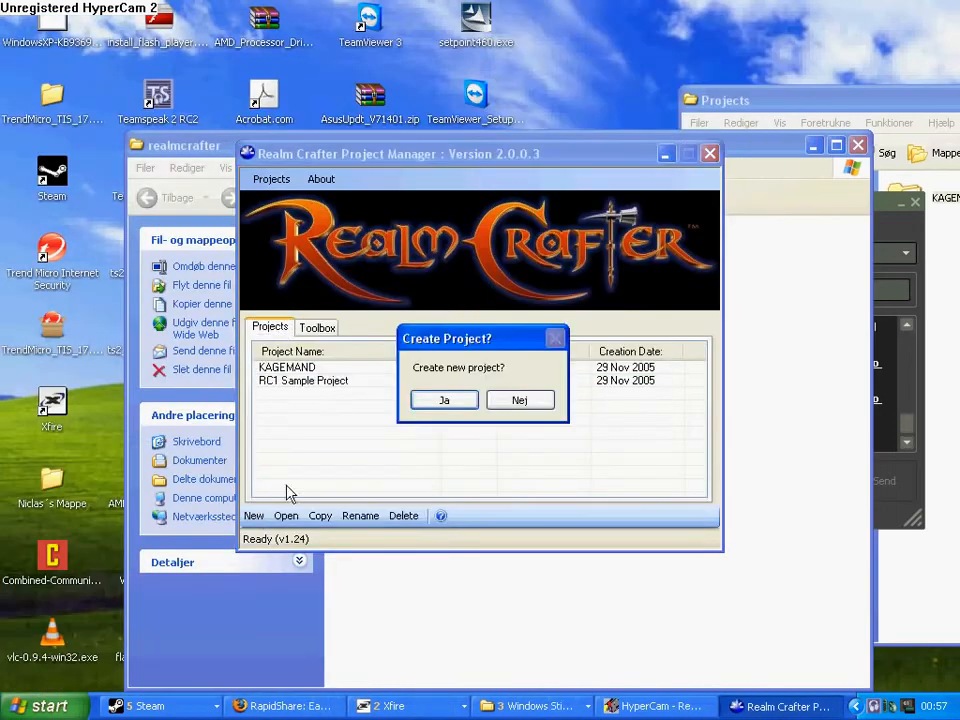
Confirm 'Create new project?' so a New Project folder is added
click(444, 399)
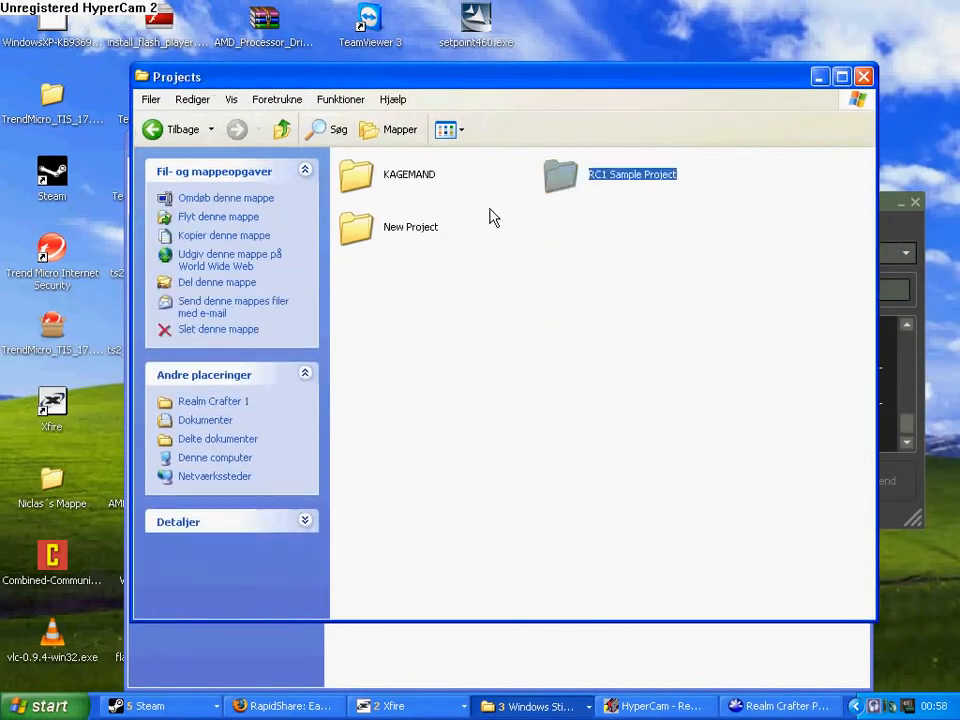
Browse the New Project folder's files, then launch the Test Client from the Toolbox
double_click(410, 227)
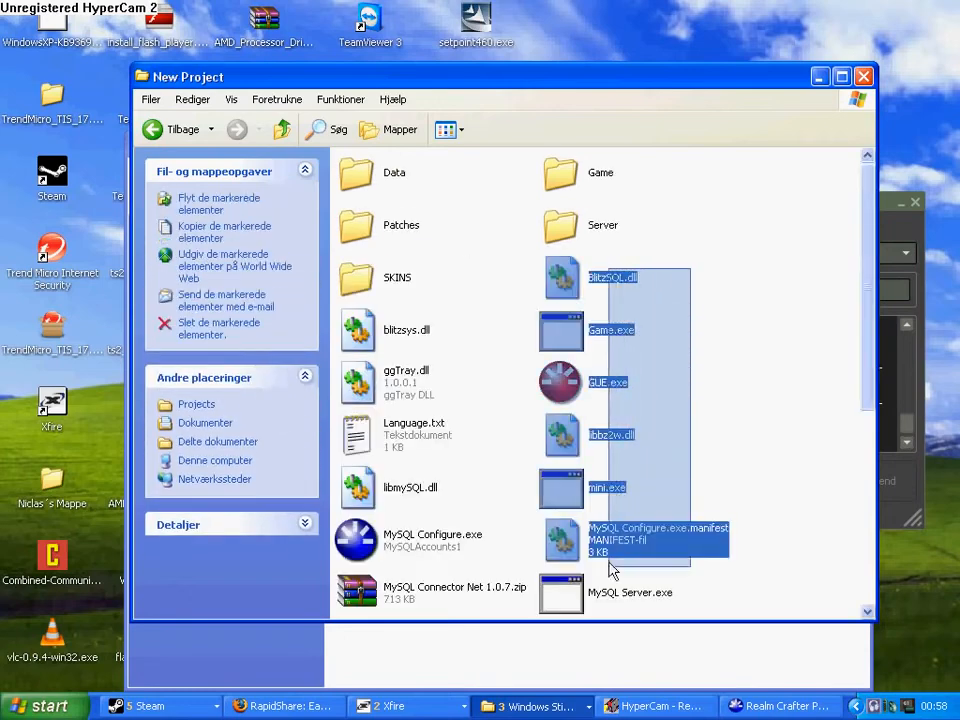
scroll(down, 3)
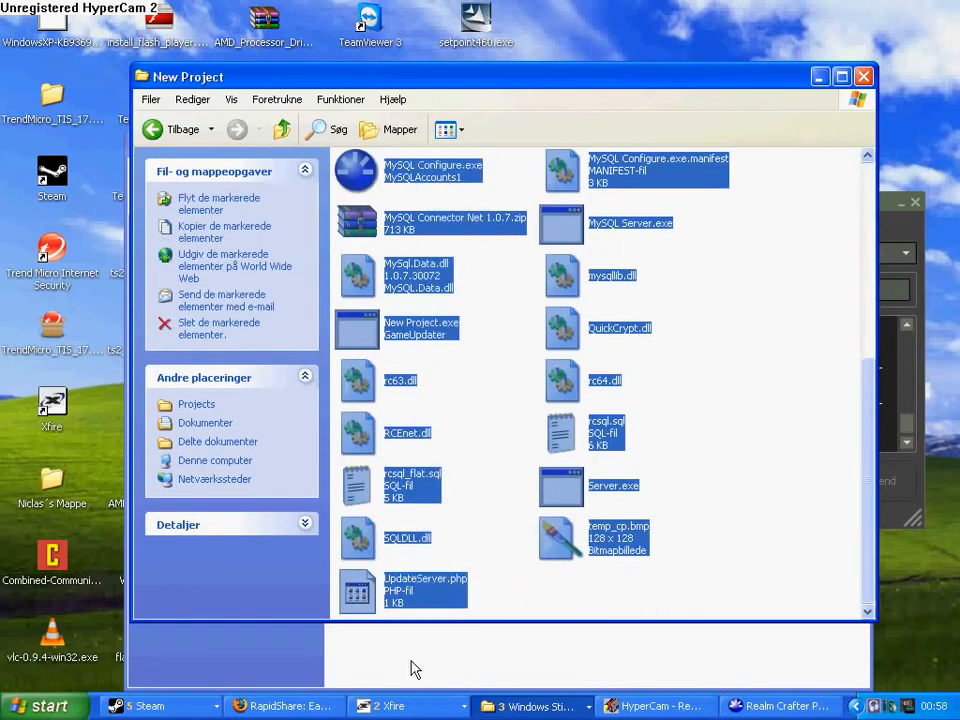
mouse_move(212, 157)
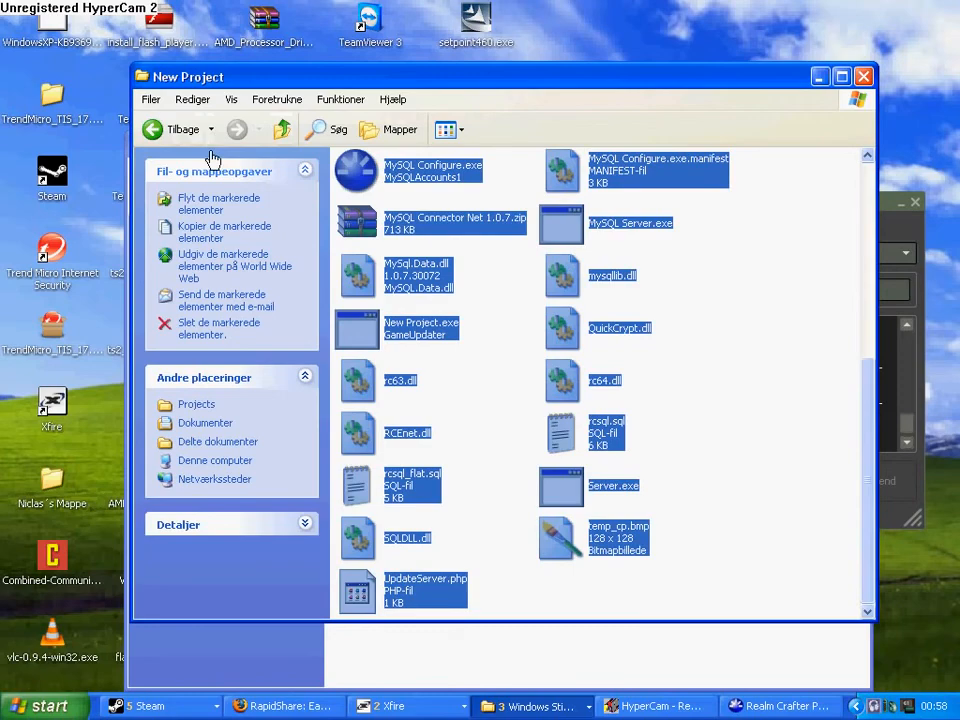
click(152, 129)
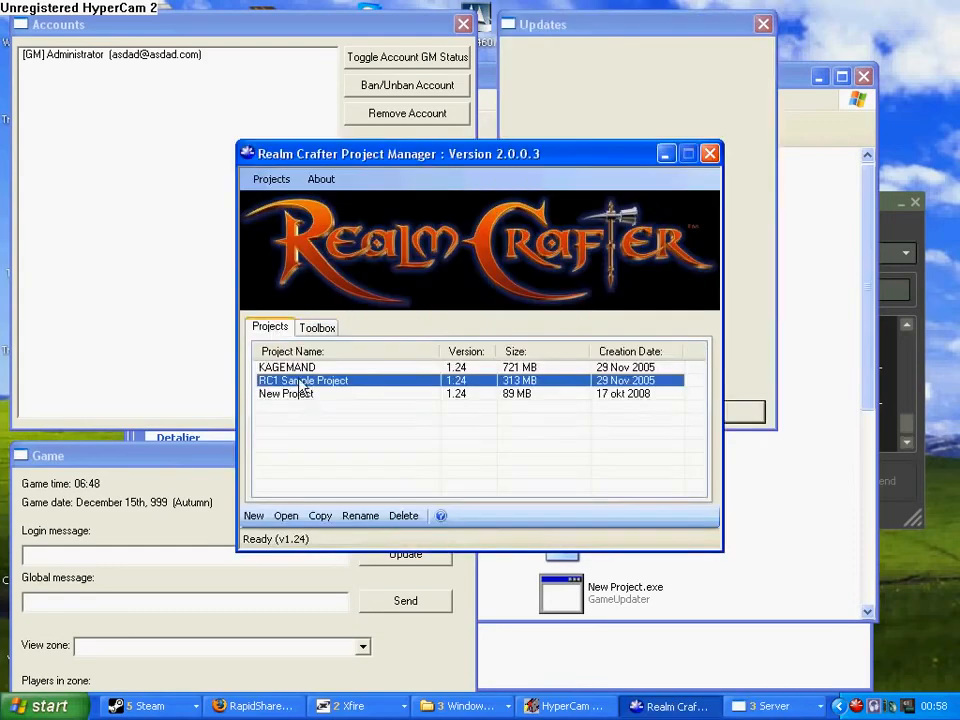
click(317, 327)
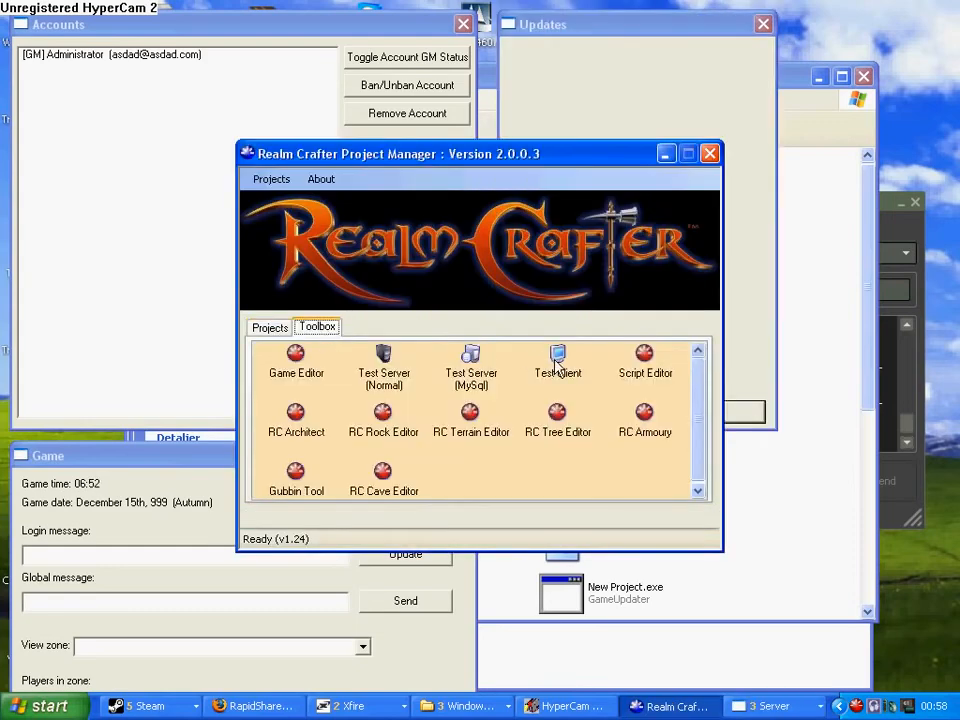
click(557, 360)
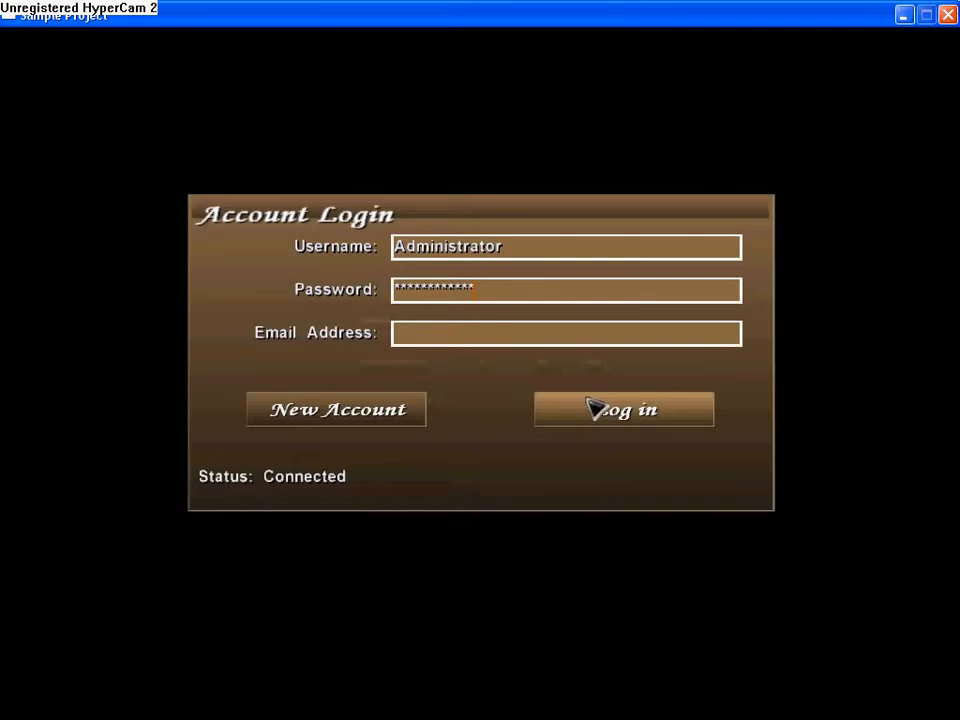
Log in as Administrator, create the mage Testworks, and start the game with it
click(623, 409)
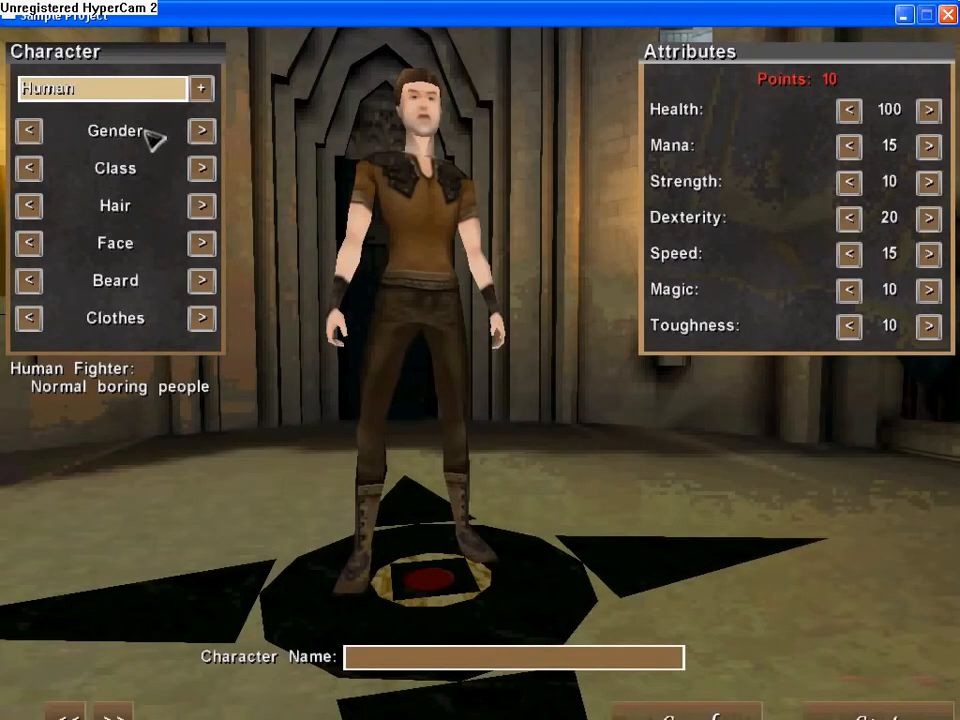
click(201, 168)
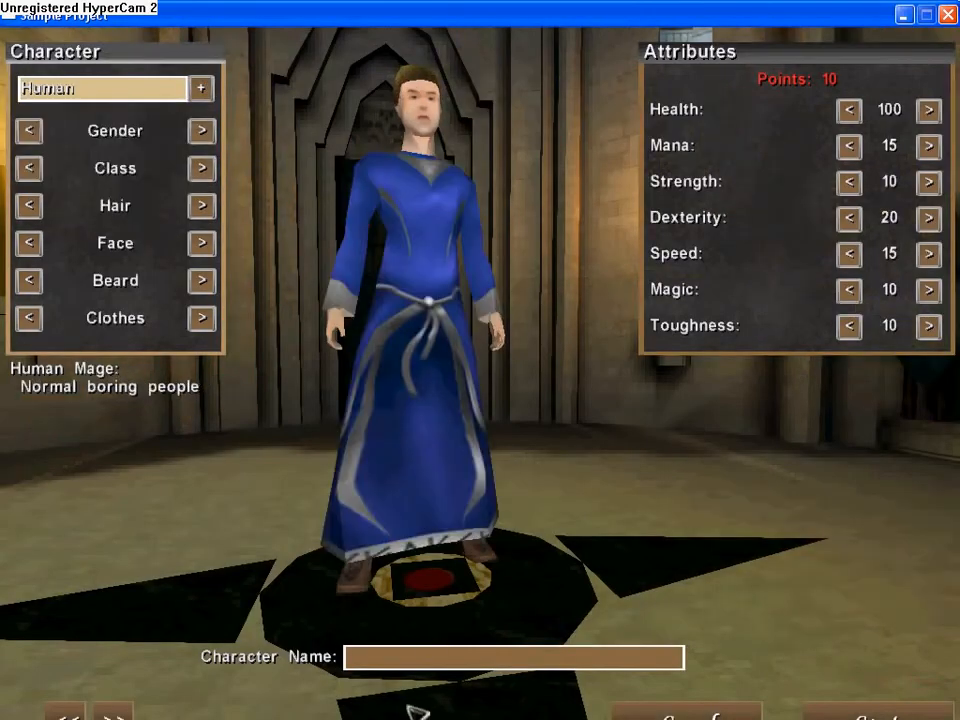
text(Testworks)
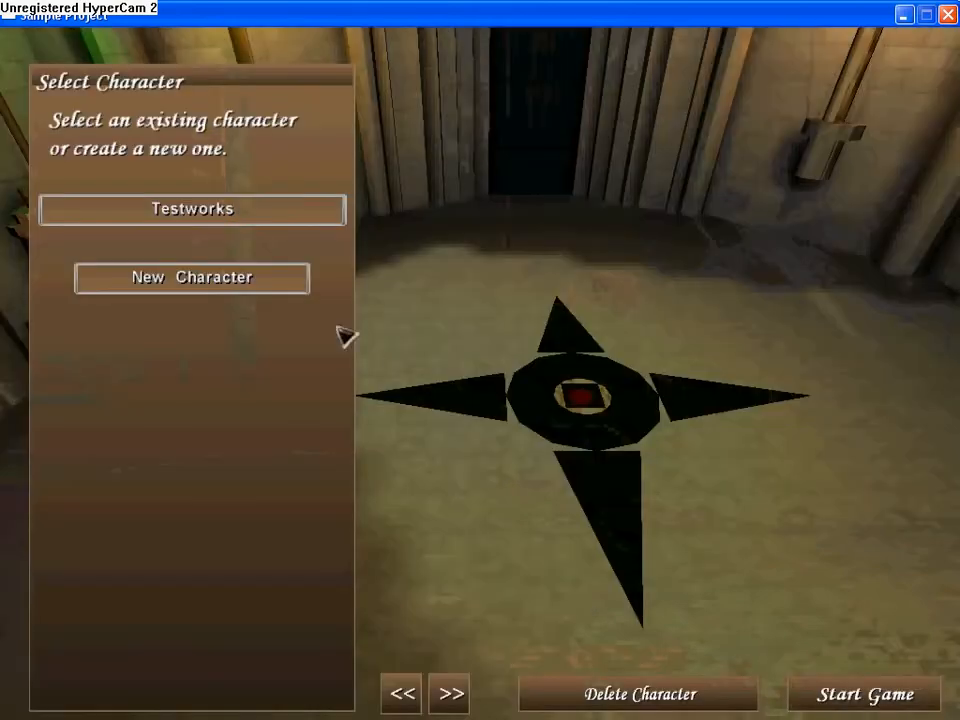
click(865, 694)
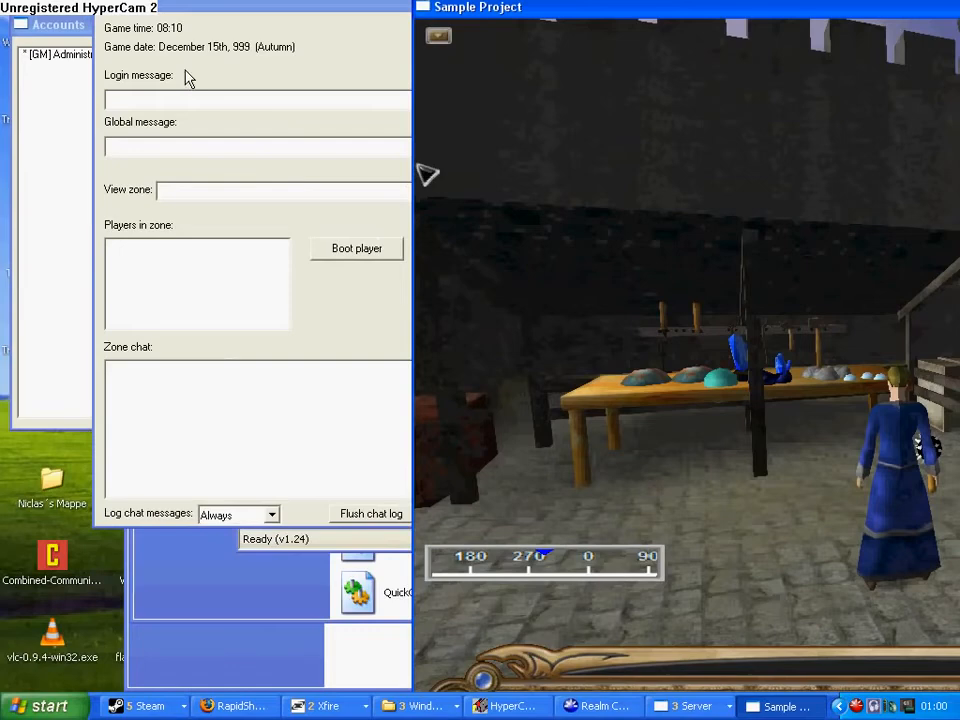
Broadcast the global message 'hey' to players, then exit the game and Project Manager
text(hey)
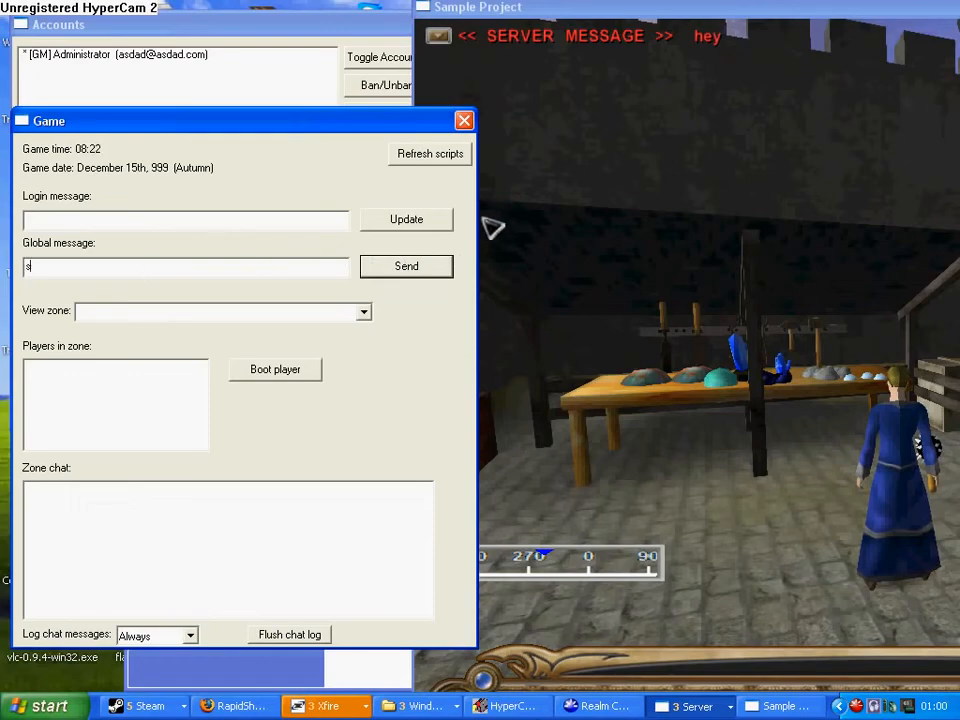
click(406, 266)
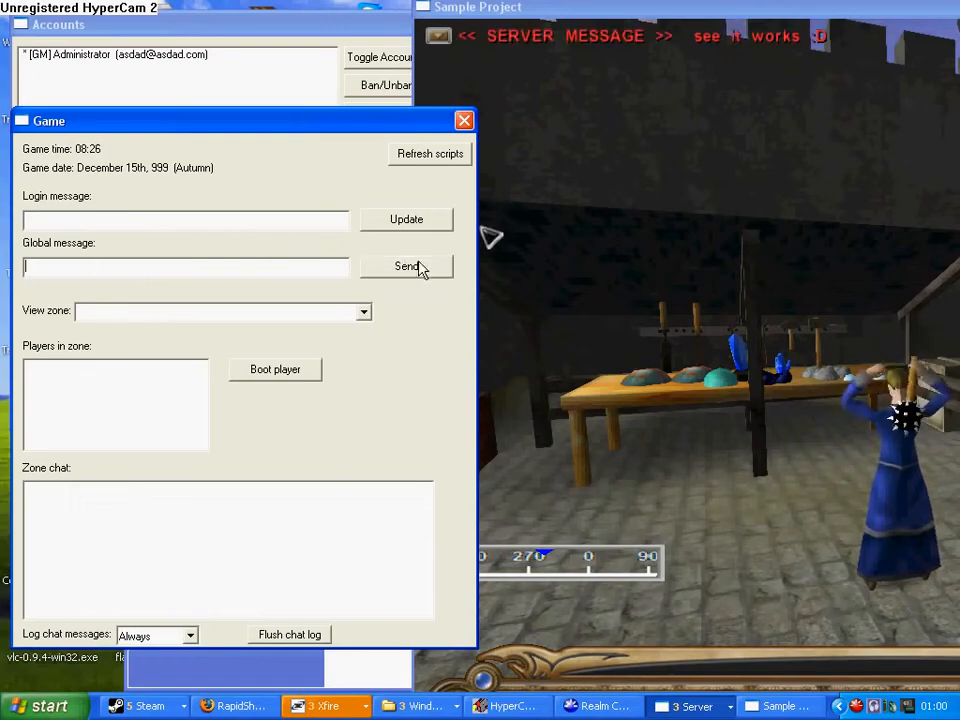
key(escape)
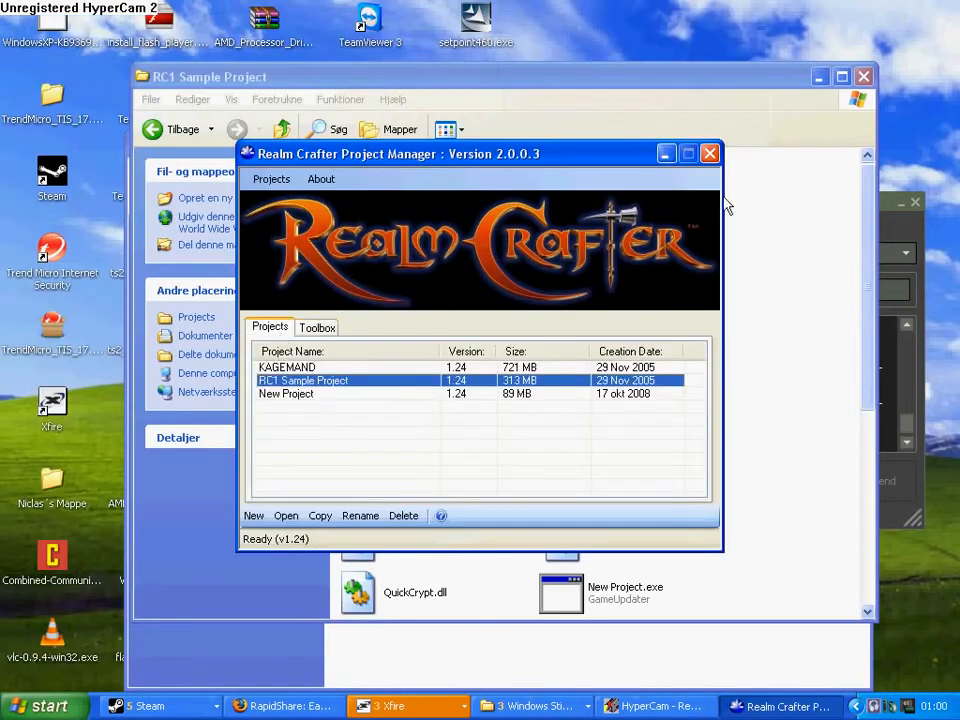
click(710, 153)
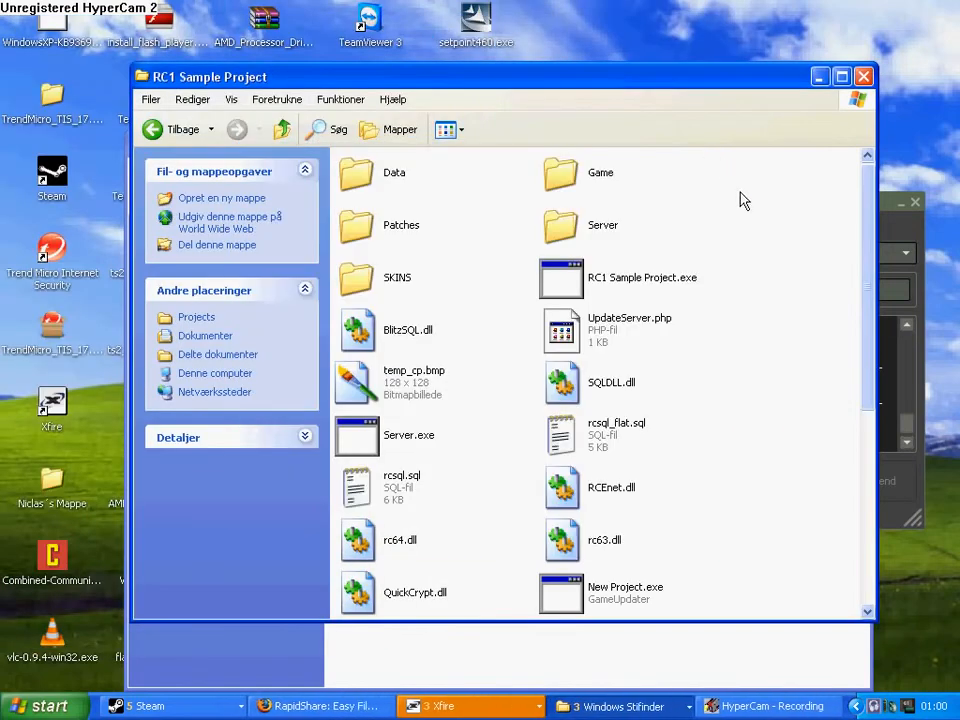